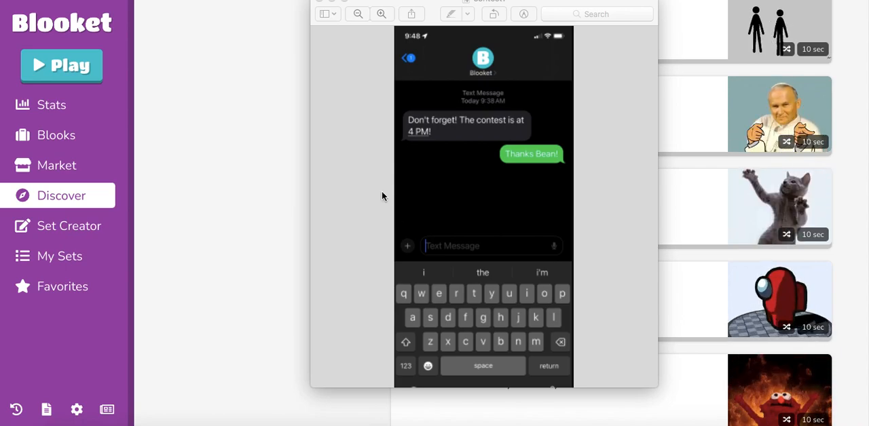
mouse_move(505, 180)
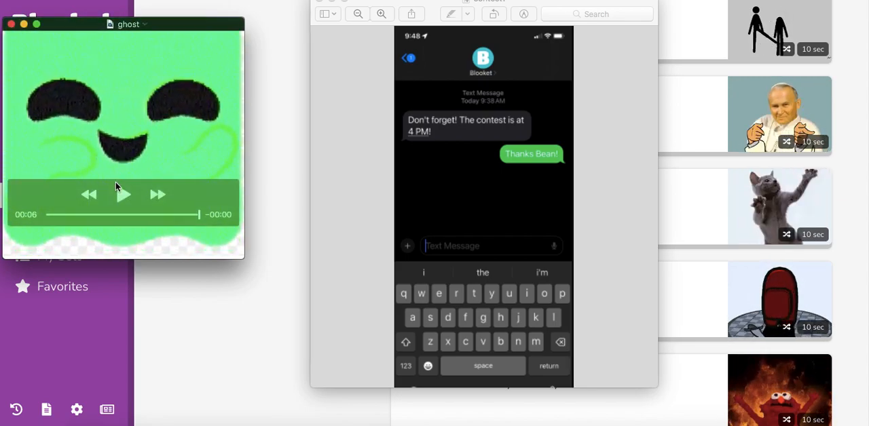
- Play the animated ghost blook clip in QuickTime Player, then close it
left_click(124, 195)
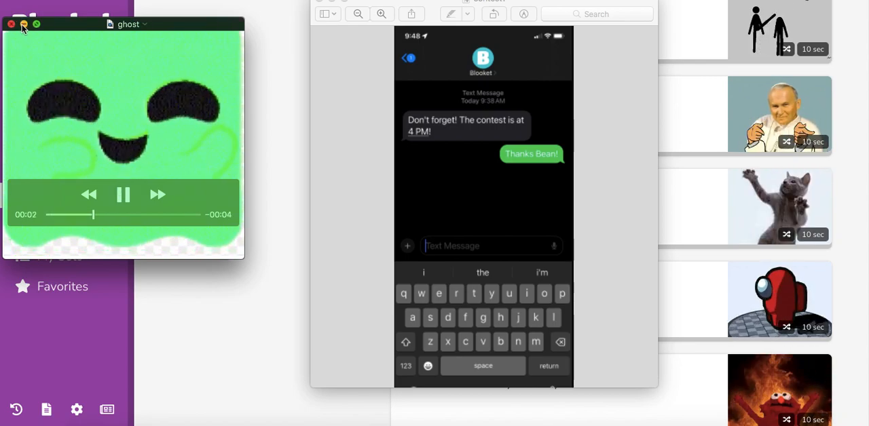
left_click(11, 24)
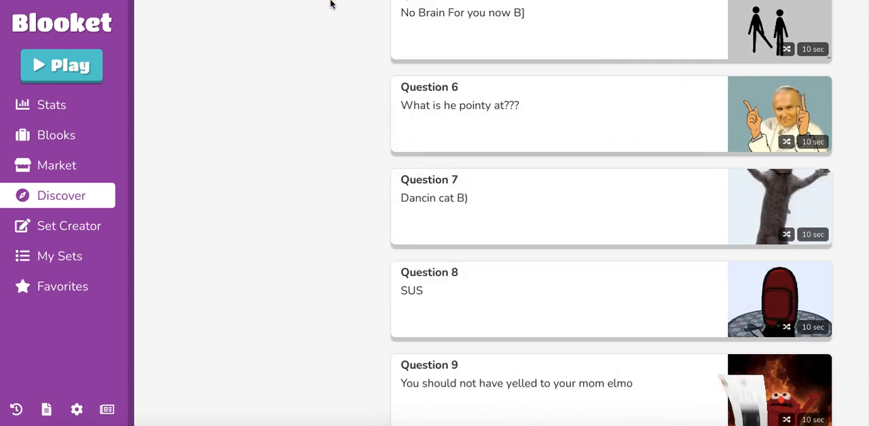
mouse_move(44, 111)
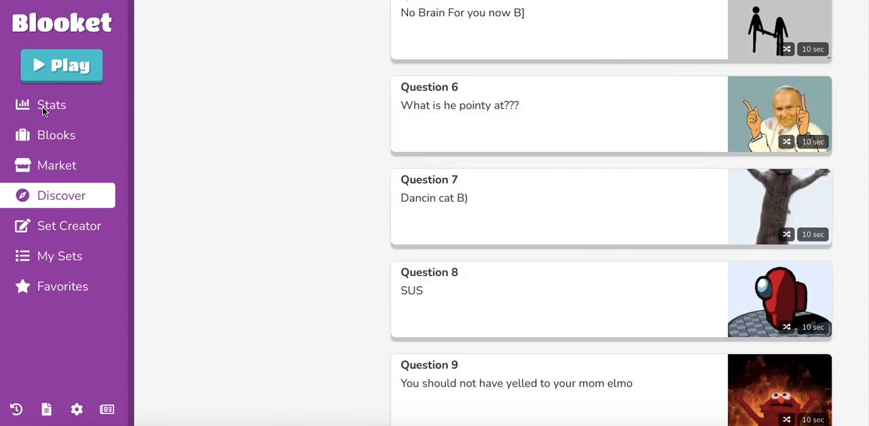
- Show the MATH account's Stats page with Class Pass rewards, Blook Usage and Custom Blooks
left_click(51, 106)
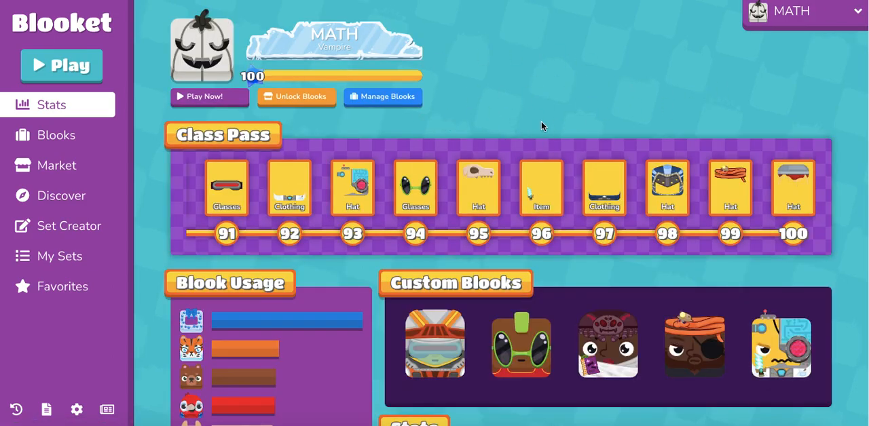
mouse_move(586, 79)
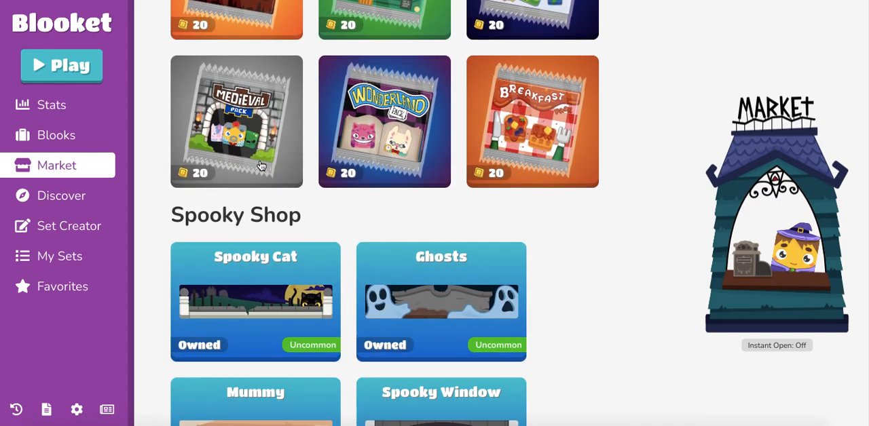
- Scroll the Market down to the Spooky Shop's owned items like Spider Hat and Vampire Clothing
scroll("down", 3)
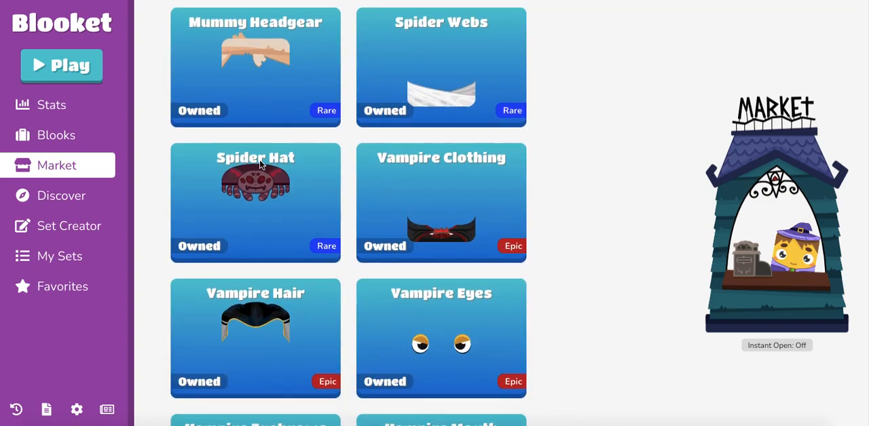